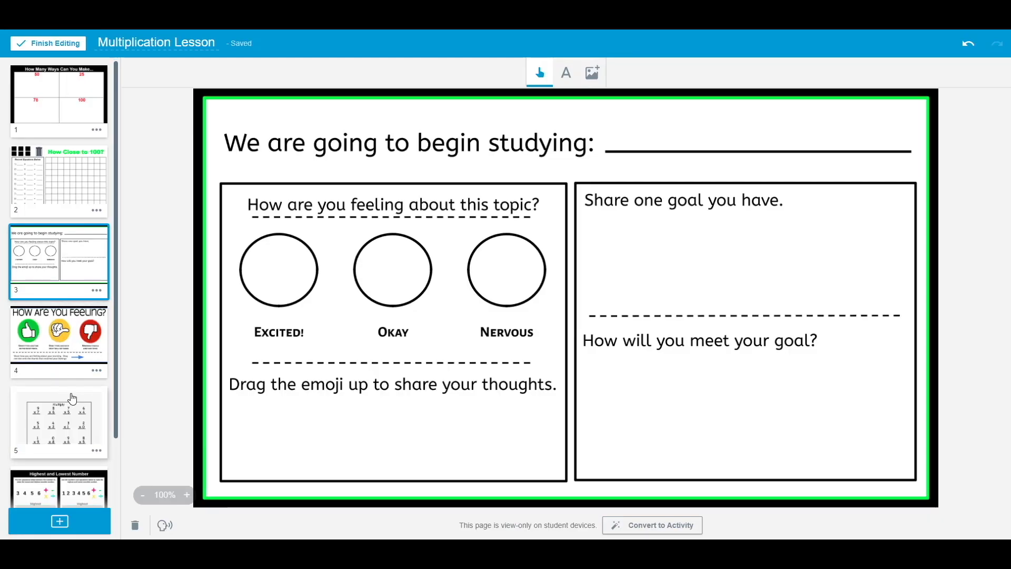
# Step: Scroll the page sorter and select page 1, How Many Ways Can You Make..
pyautogui.scroll(-3)
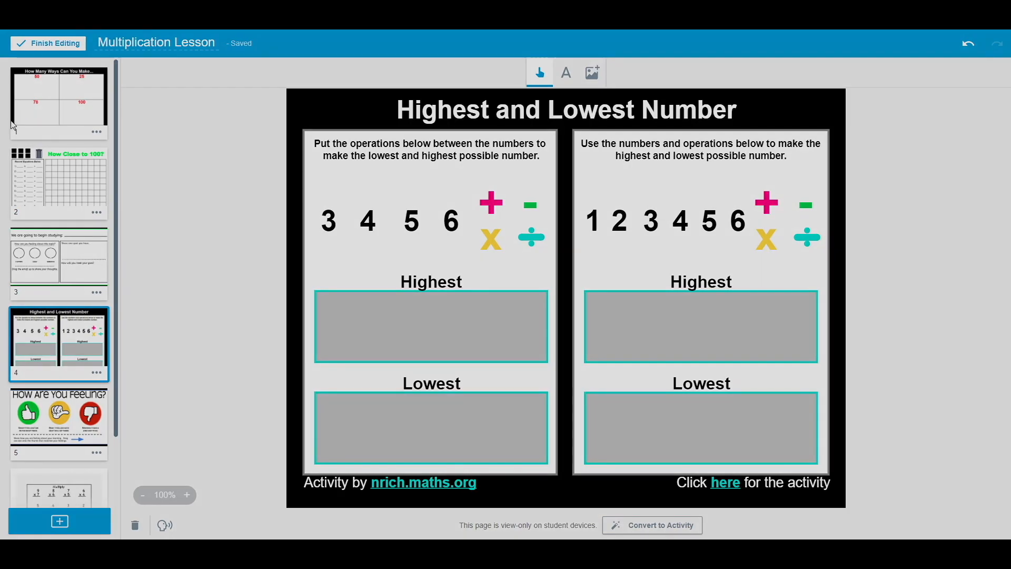
pyautogui.click(59, 97)
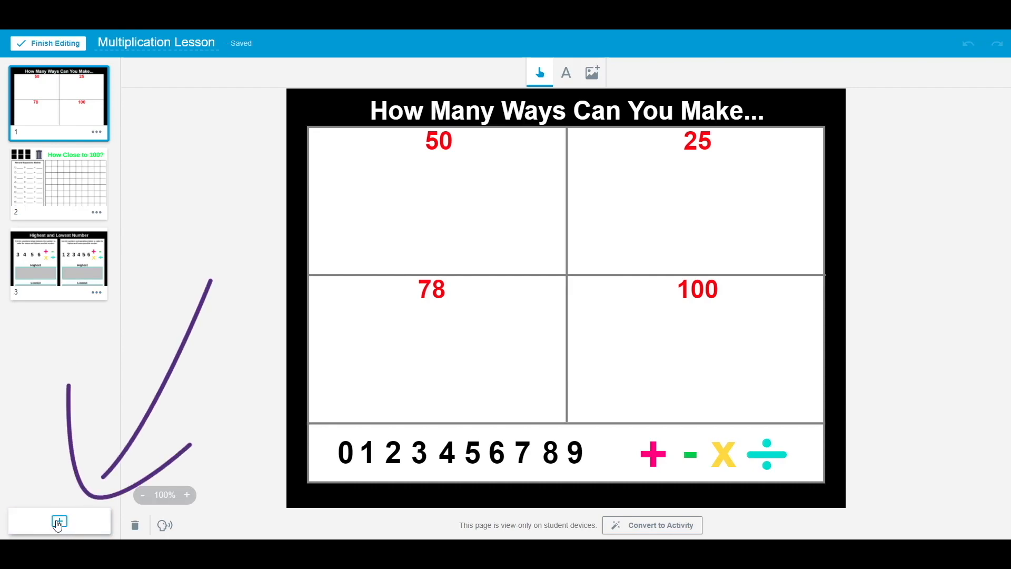
# Step: Import the Multiply worksheet PDF from local storage, then return to the How Many Ways page
pyautogui.click(59, 521)
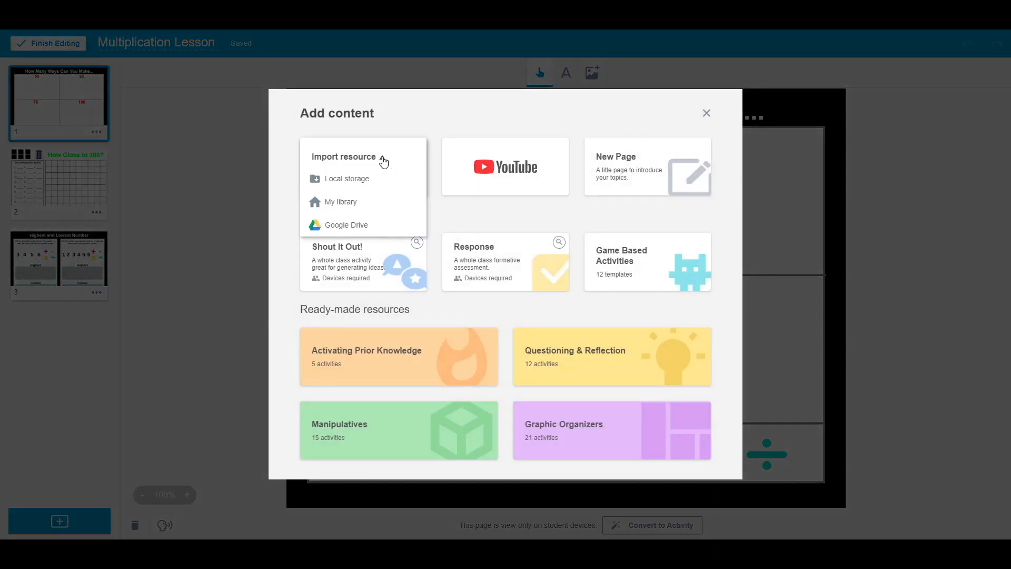
pyautogui.click(347, 179)
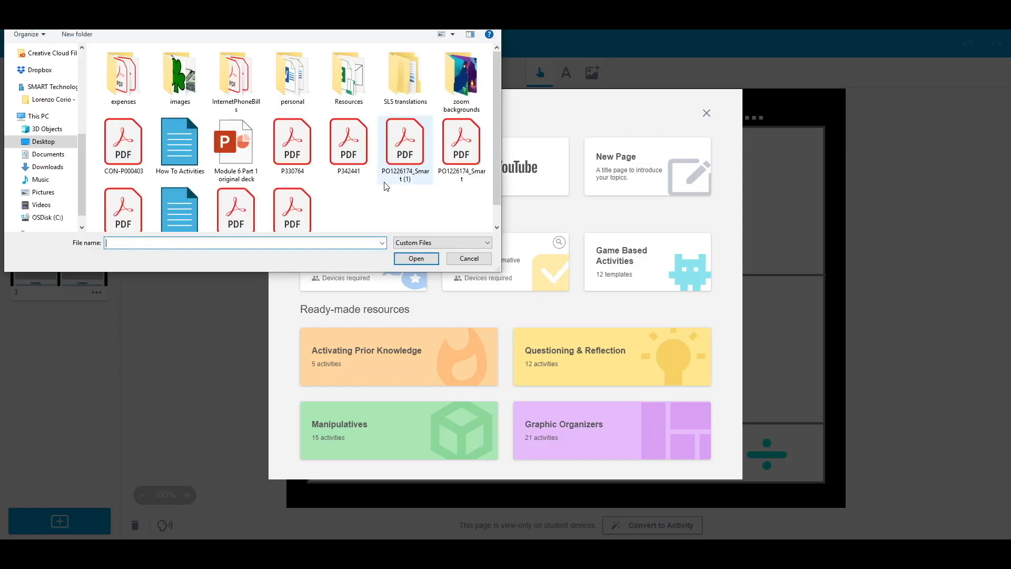
pyautogui.scroll(-3)
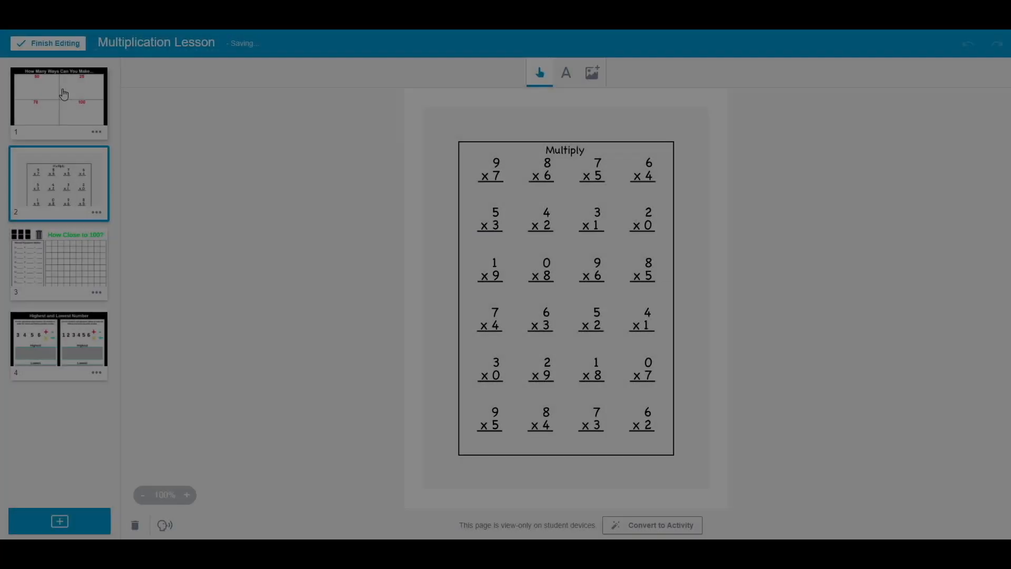
pyautogui.click(59, 97)
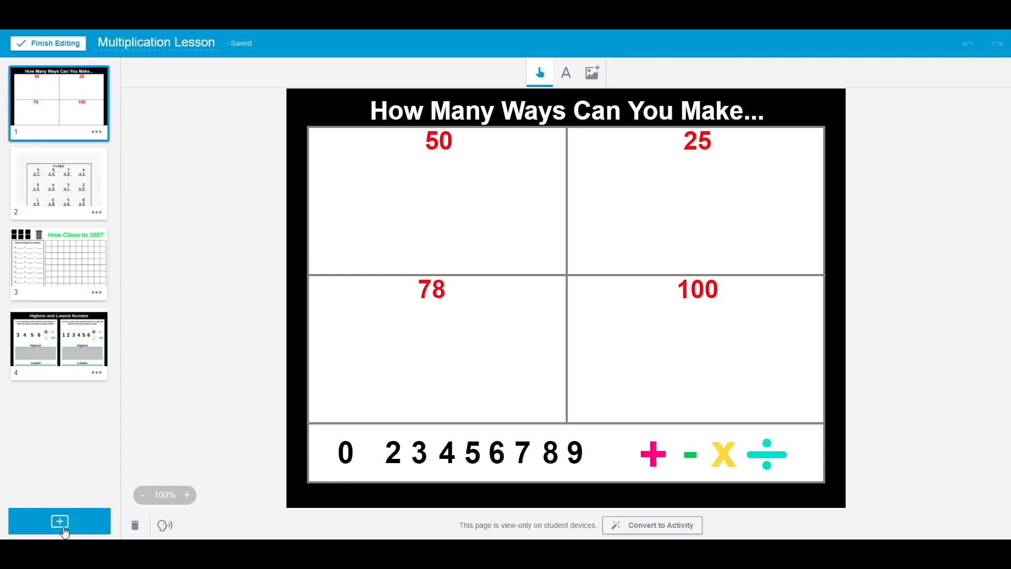
# Step: Import the Checking In slides from the Google Drive Lessons folder
pyautogui.click(59, 521)
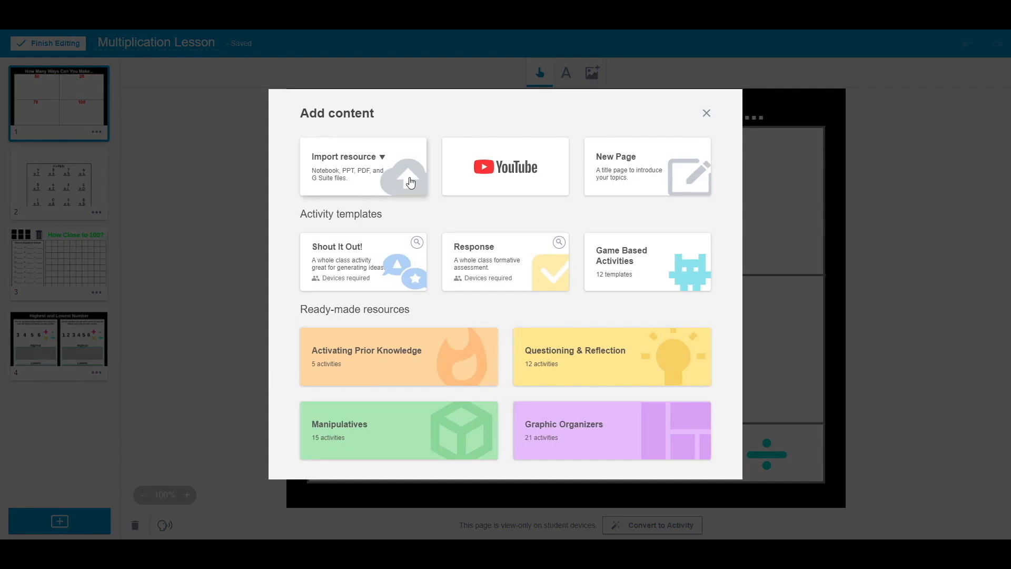
pyautogui.click(362, 164)
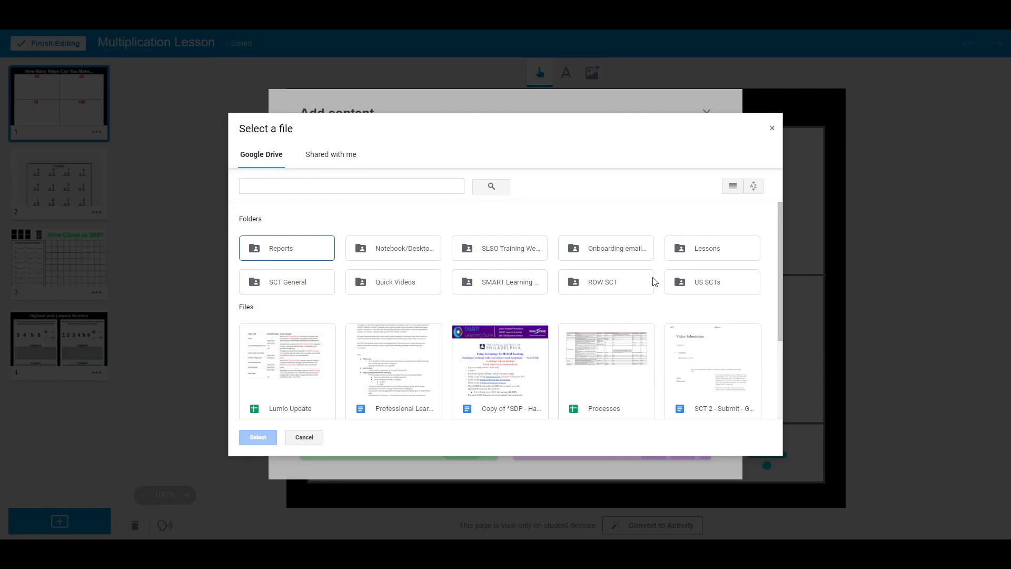
pyautogui.moveTo(698, 254)
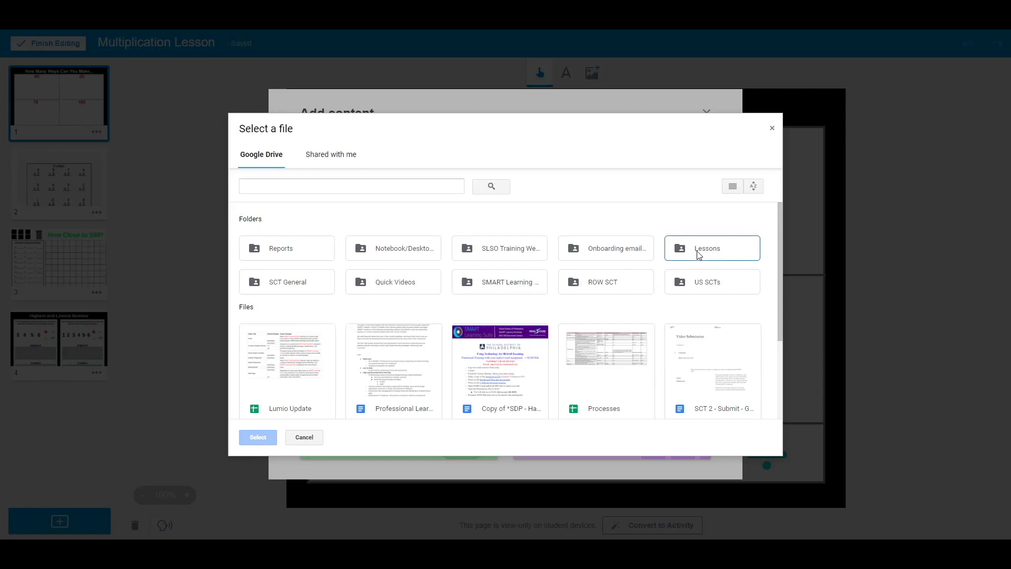
pyautogui.click(712, 248)
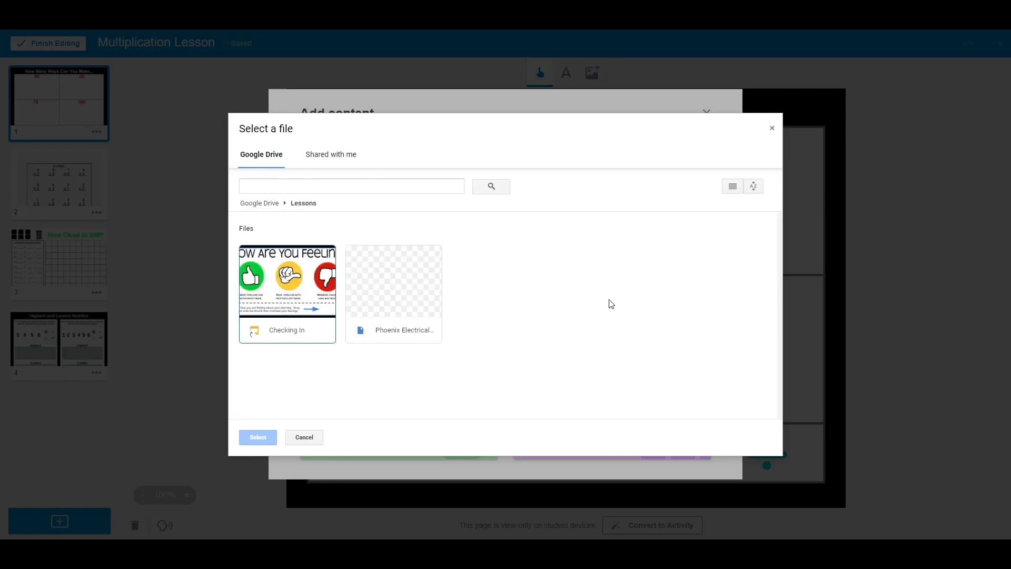
pyautogui.click(287, 280)
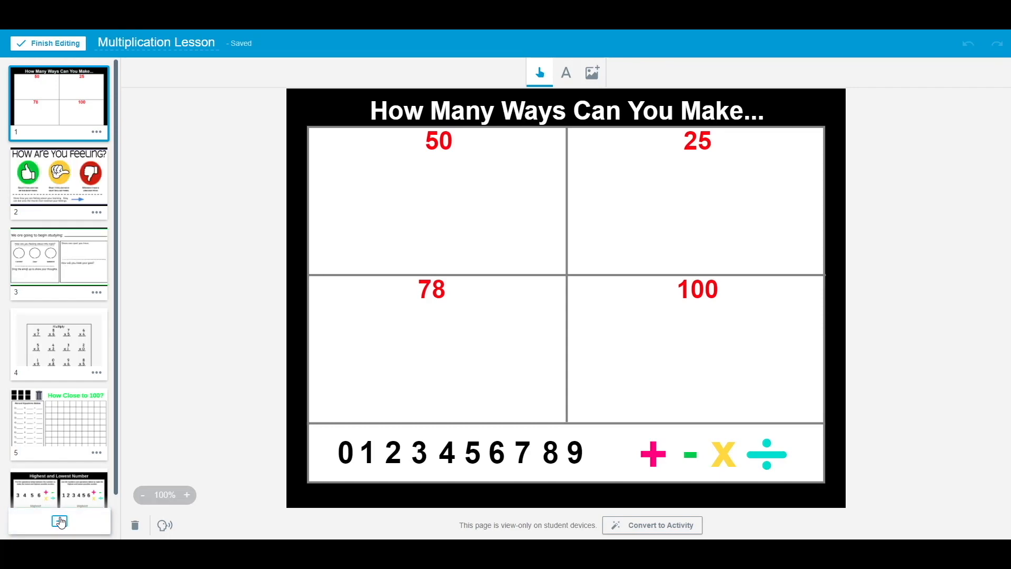
# Step: Add only the Team Quiz page from the library's Multiplication Activities resource
pyautogui.click(59, 521)
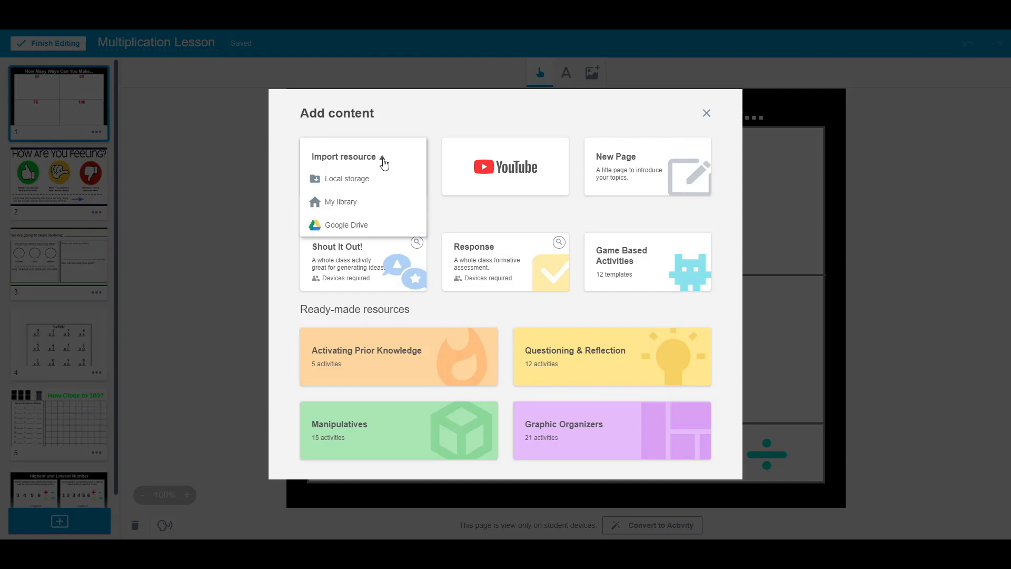
pyautogui.click(341, 202)
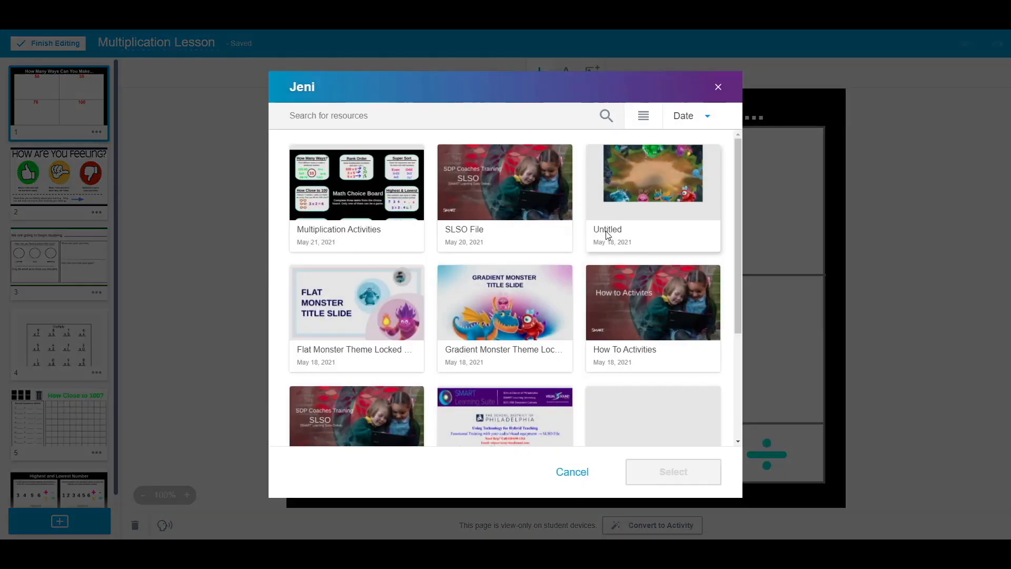
pyautogui.moveTo(362, 192)
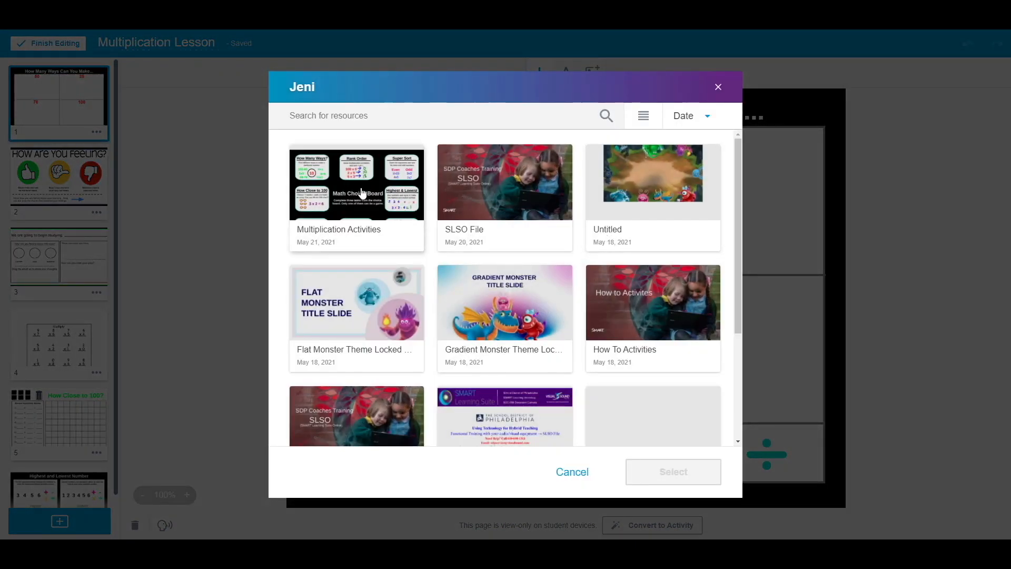
pyautogui.click(357, 182)
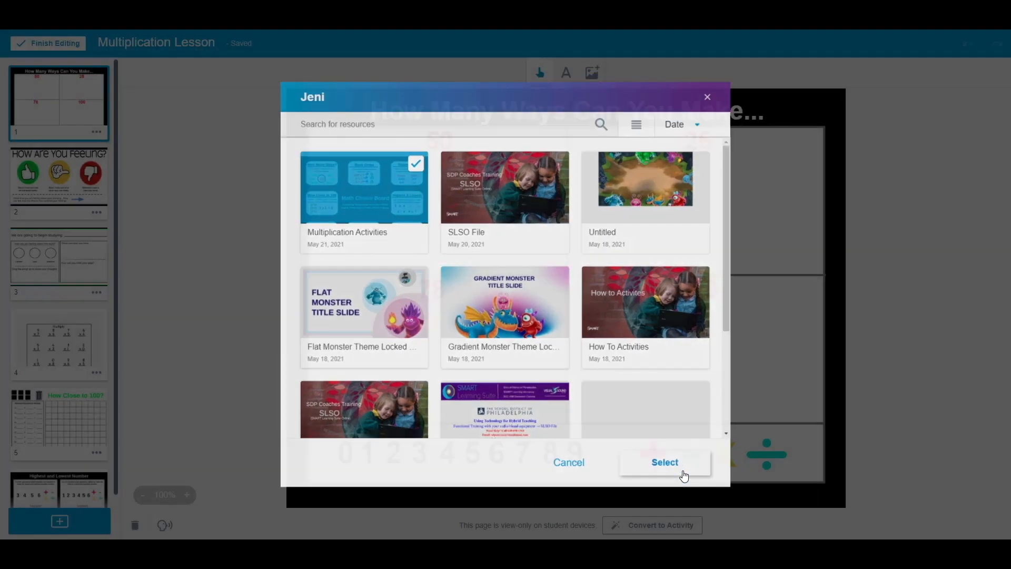
pyautogui.click(665, 462)
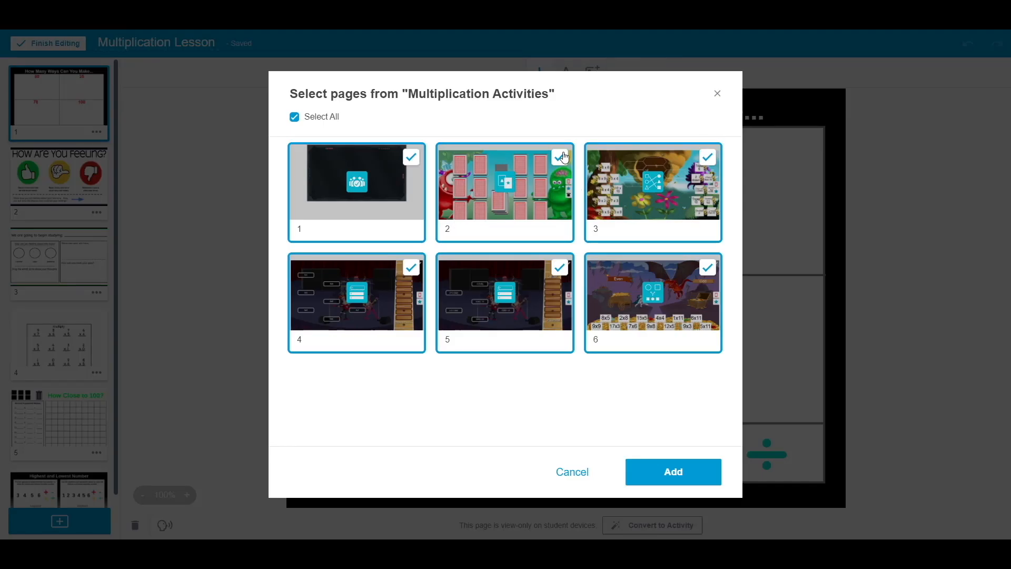
pyautogui.click(294, 116)
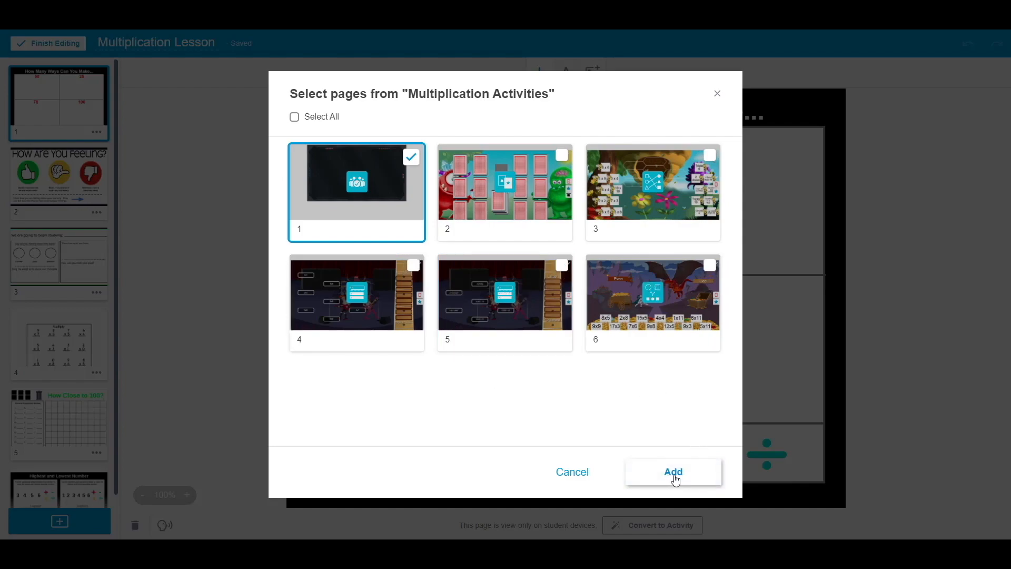
pyautogui.click(674, 472)
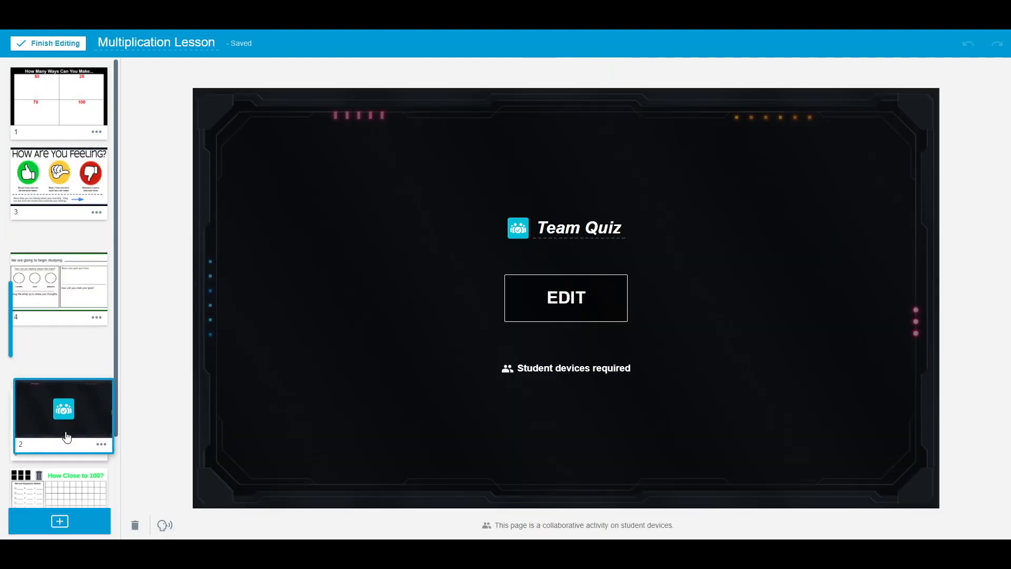
pyautogui.scroll(-3)
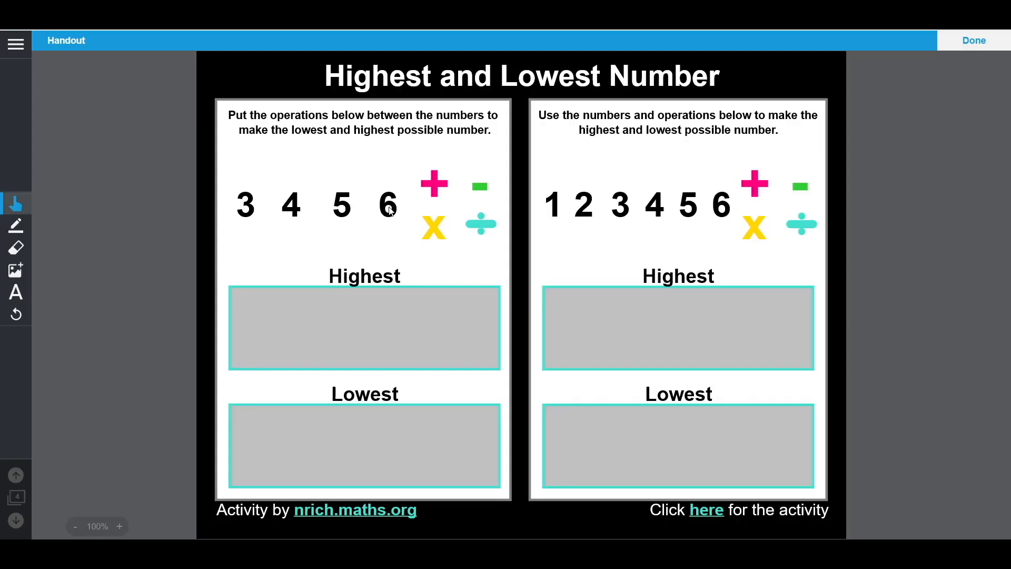
# Step: Drag the 6 and 3 tiles into the Highest box and draw a purple line
pyautogui.moveTo(388, 204); pyautogui.dragTo(288, 327)
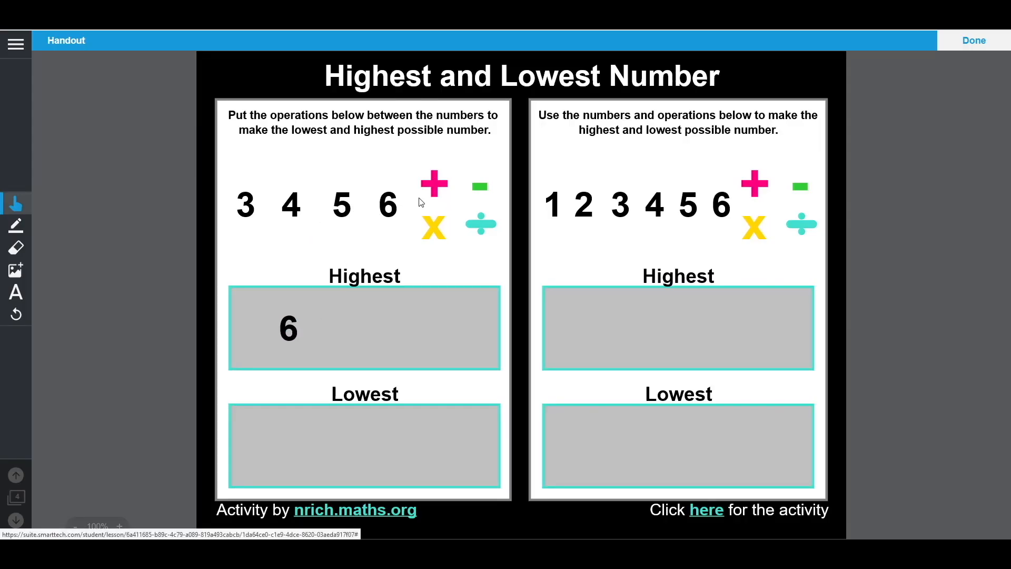
pyautogui.moveTo(433, 229); pyautogui.dragTo(337, 330)
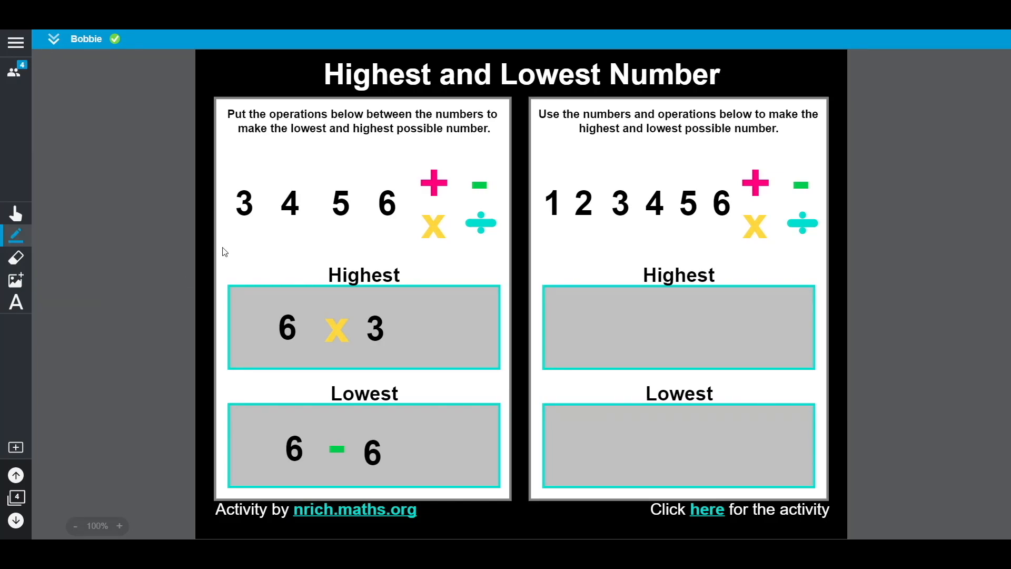
pyautogui.moveTo(393, 254); pyautogui.dragTo(478, 267)
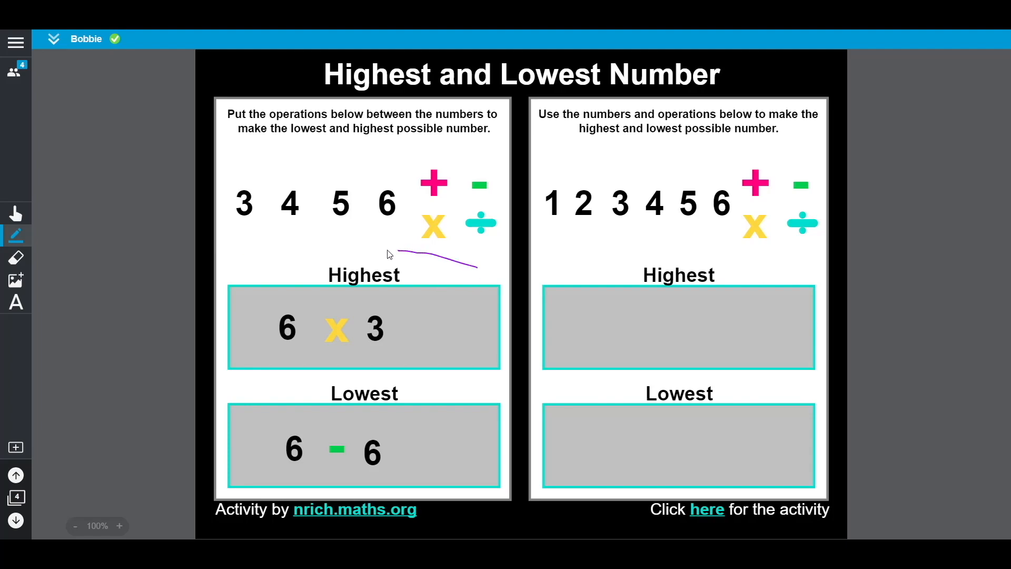